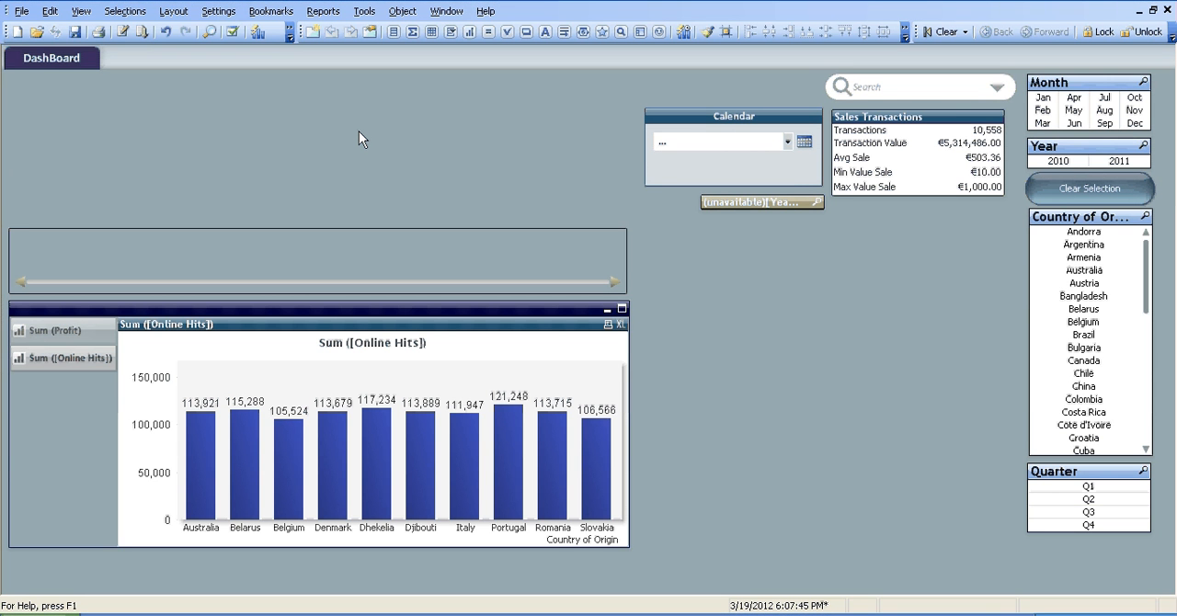
mouse_move(253, 124)
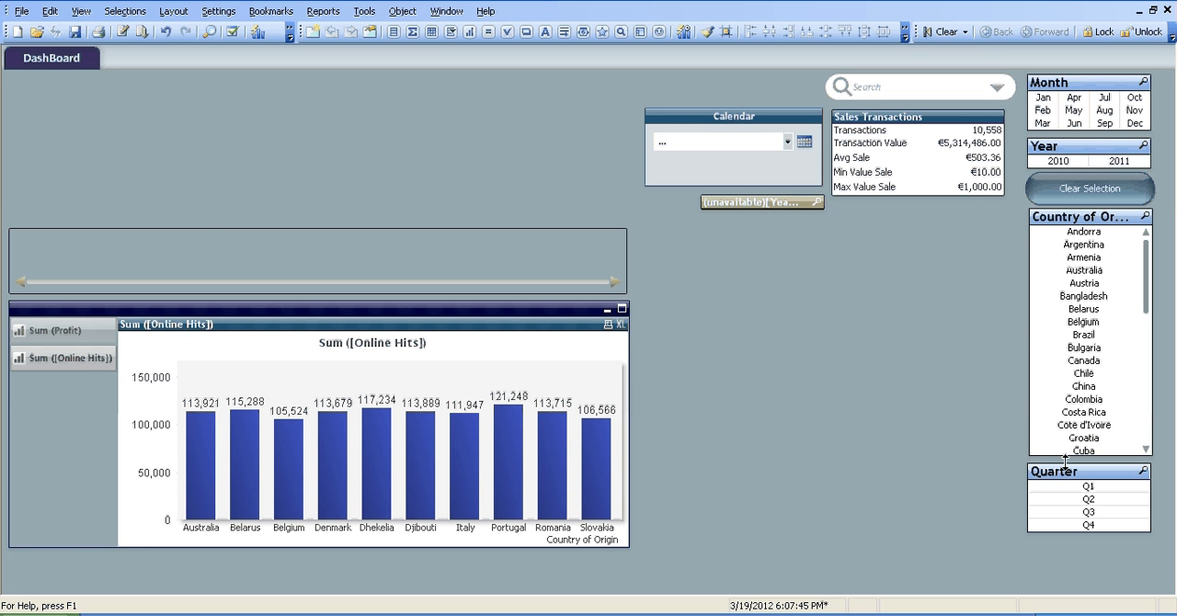
mouse_move(340, 257)
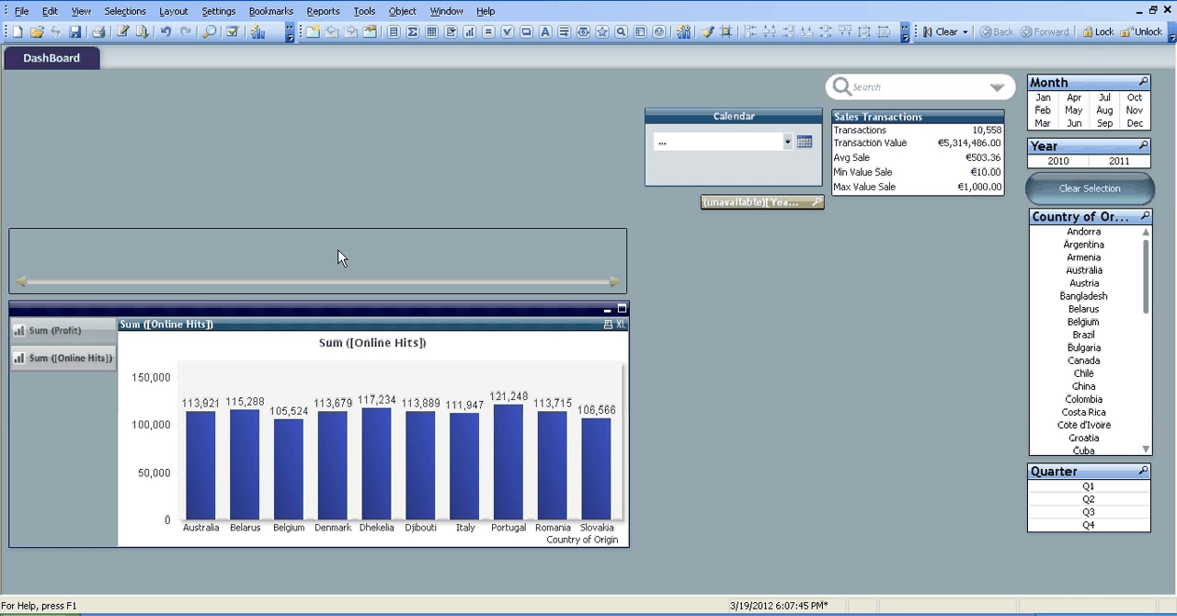
mouse_move(695, 217)
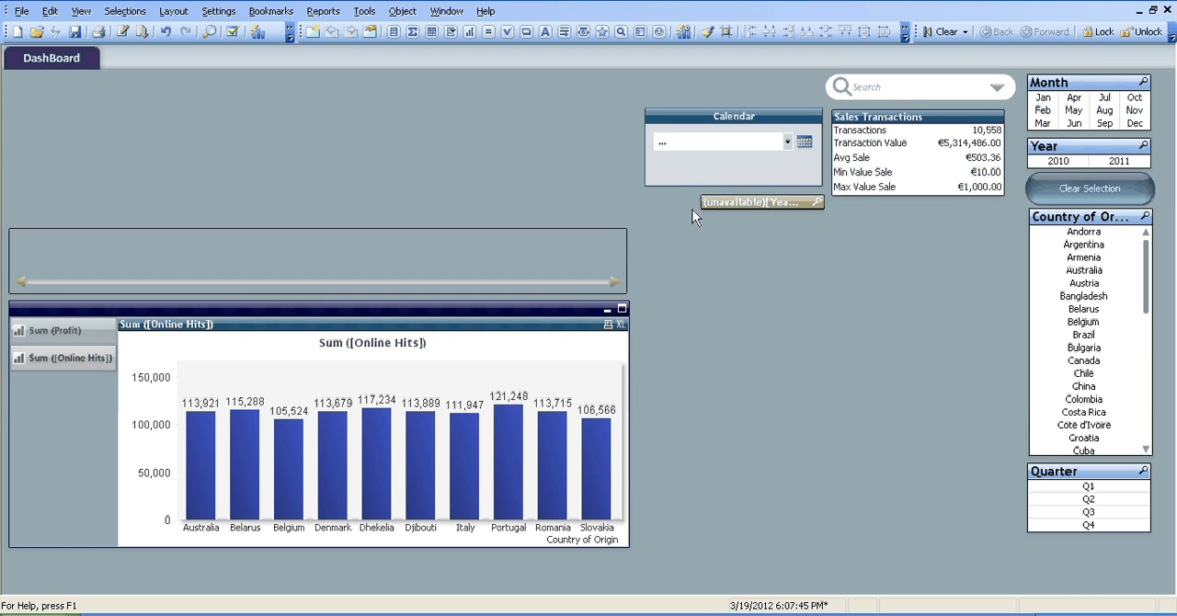
mouse_move(124, 31)
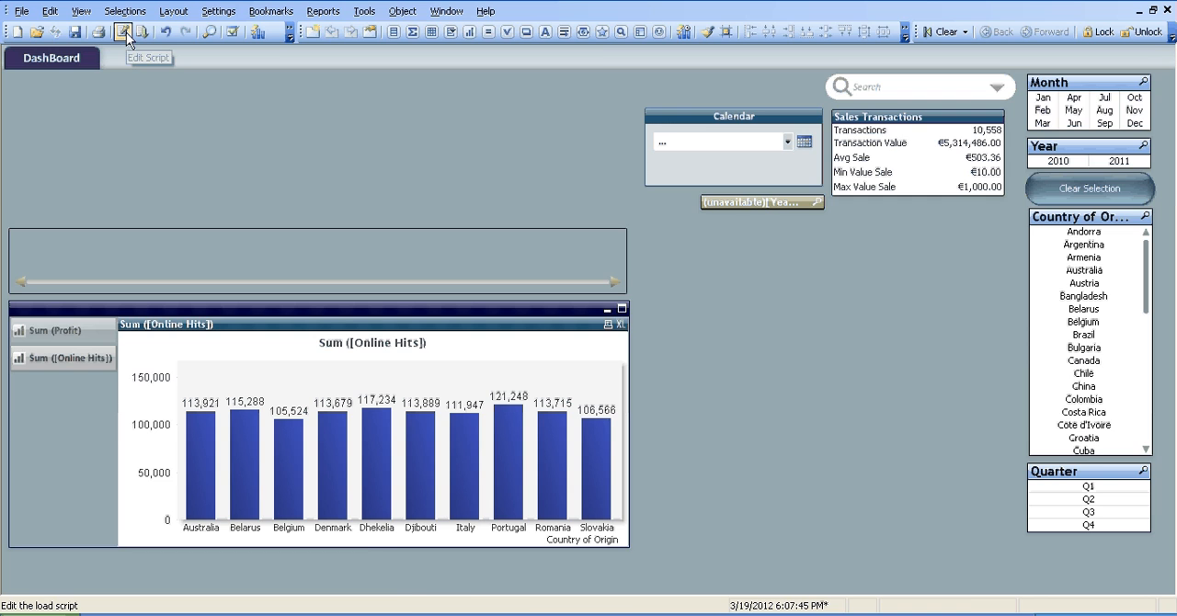
Open the load script and highlight the commented-out YearQtr and YearMonth field names
click(123, 32)
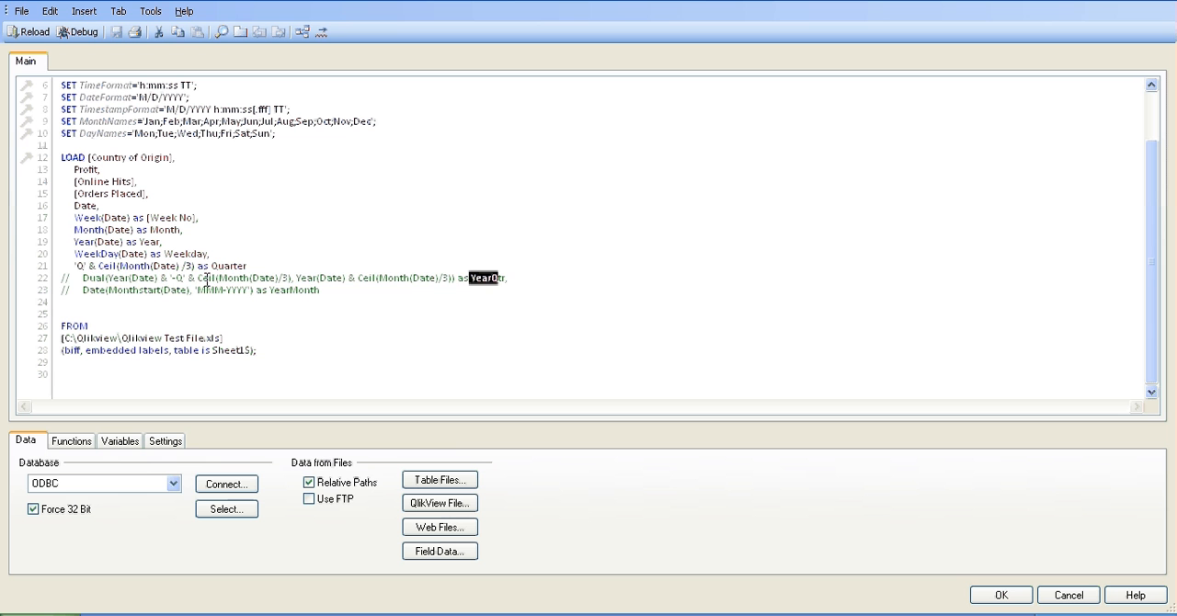
drag(488, 278, 321, 290)
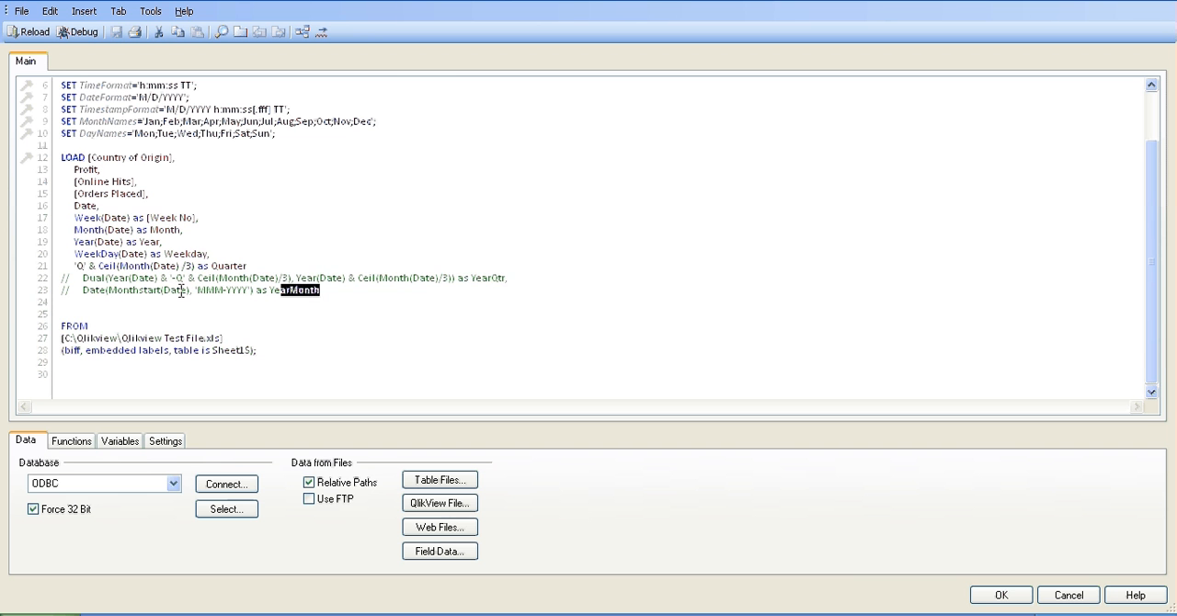
Uncomment the YearQtr and YearMonth script lines and confirm the YearMonth list box field
drag(279, 289, 58, 279)
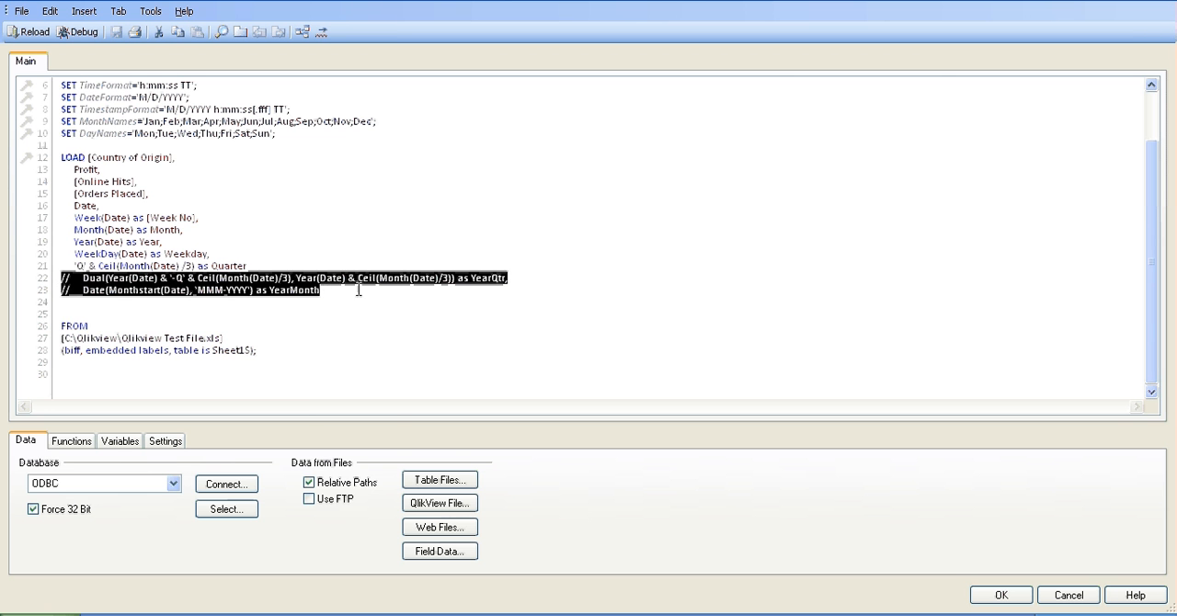
right_click(359, 290)
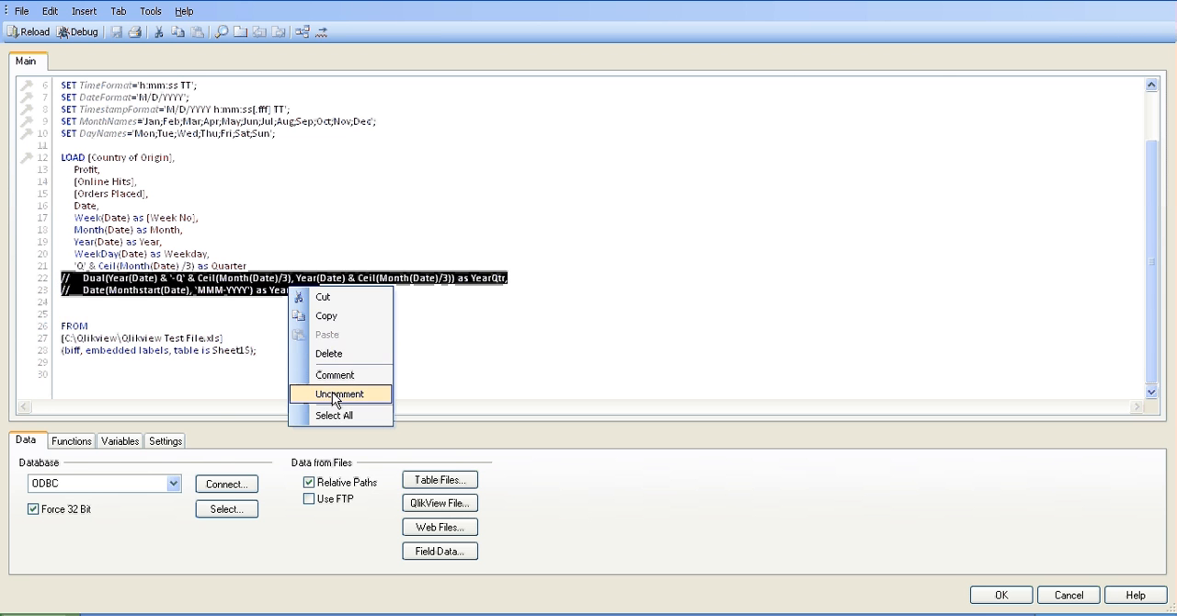
click(339, 394)
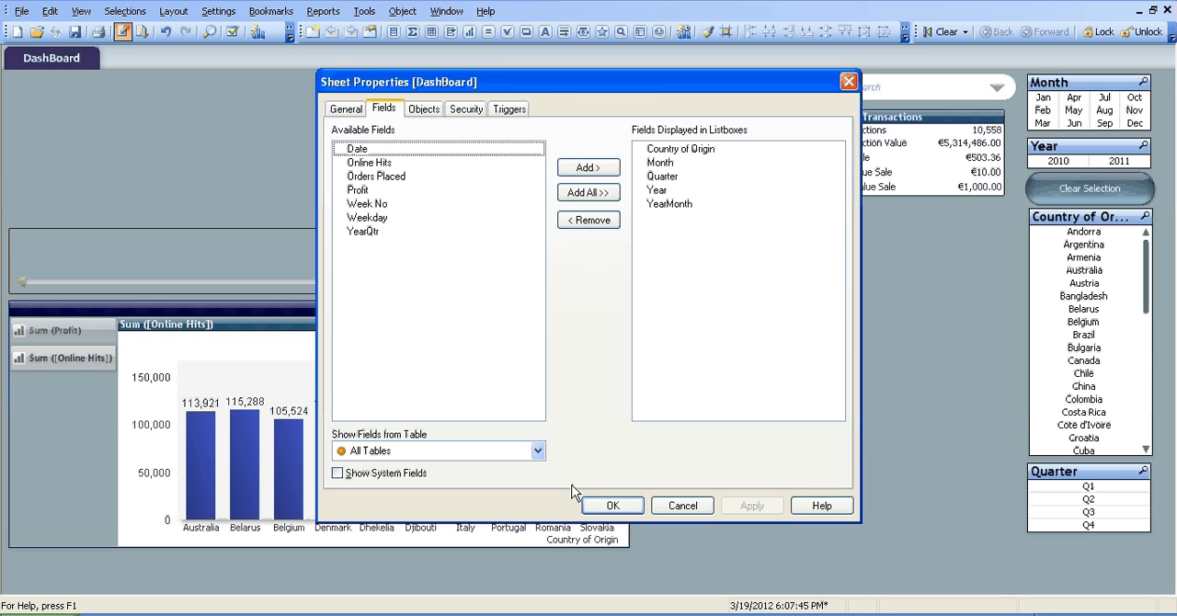
click(613, 506)
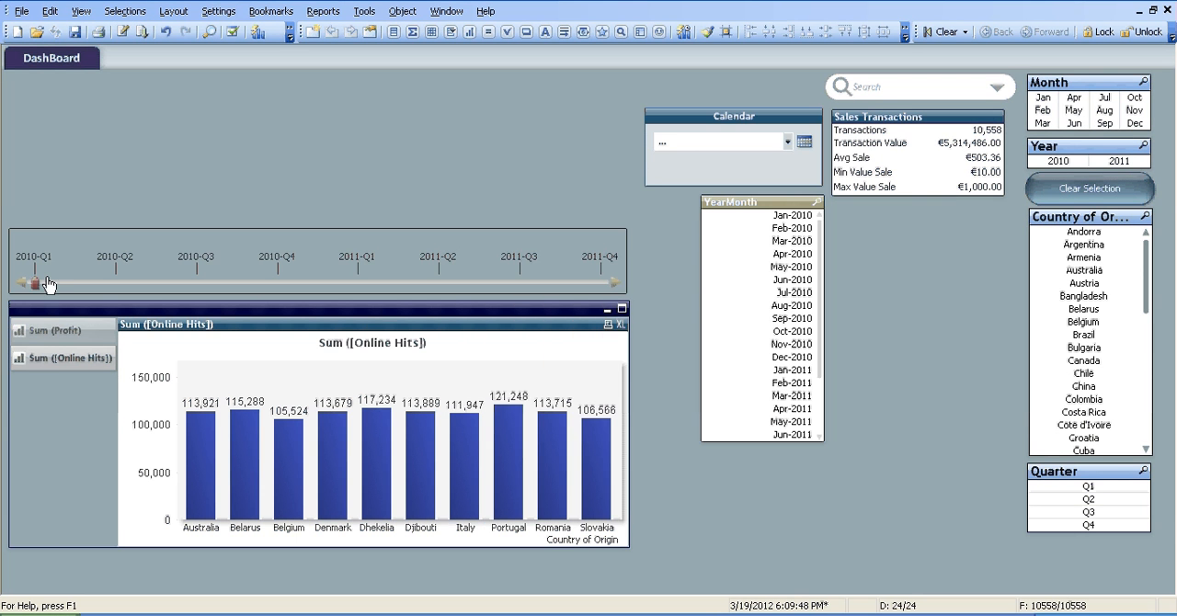
Slide the YearQtr handle to 2010-Q1, filtering to Jan–Mar 2010 with 1,313 transactions
drag(35, 282, 120, 283)
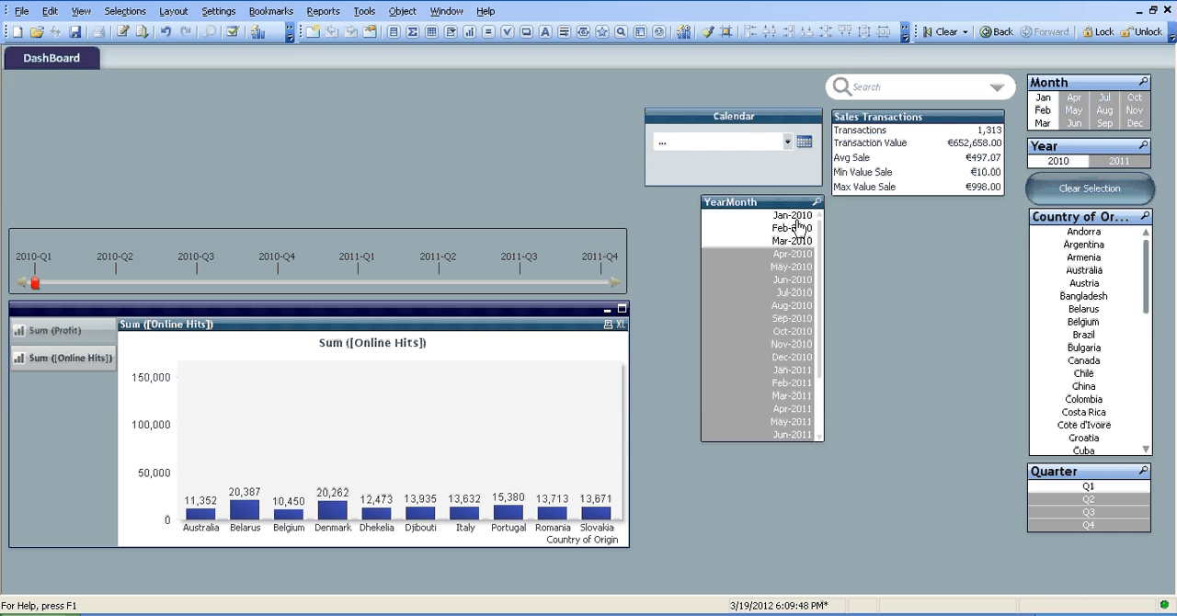
mouse_move(366, 64)
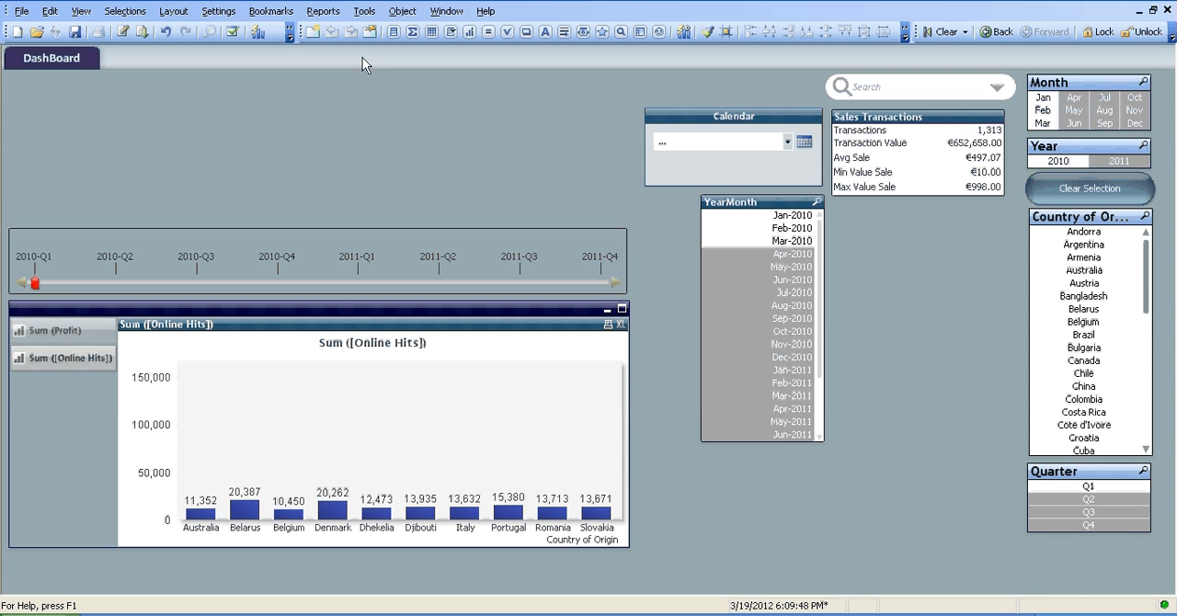